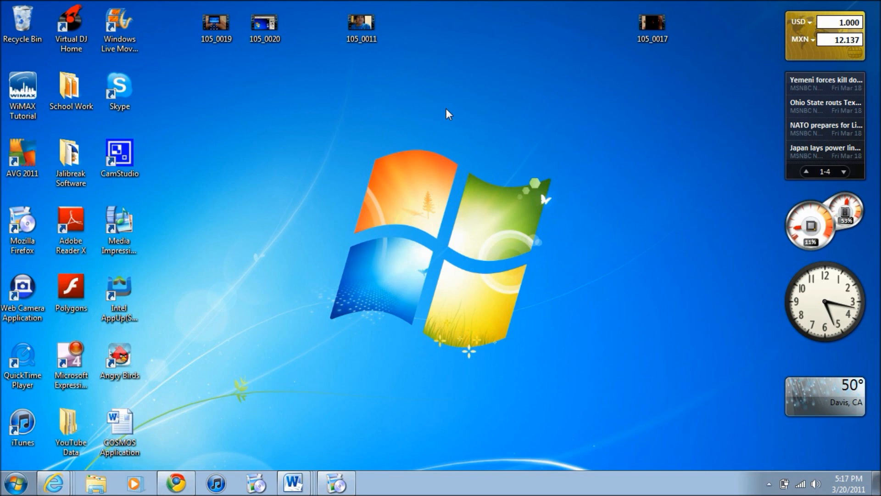
- Bring up Chrome with the jailbreak tabs and read the status article down to its tweets and video
{"action": "left_click", "coordinate": [846, 172]}
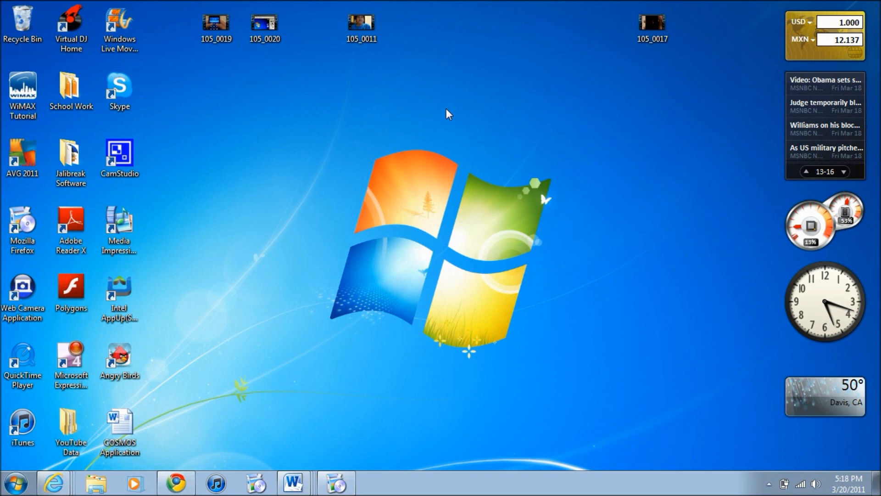
{"action": "left_click", "coordinate": [176, 482]}
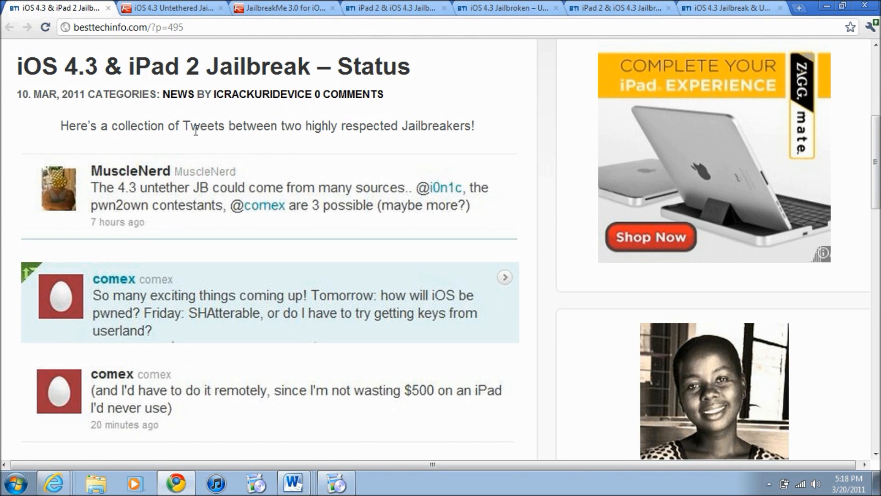
{"action": "mouse_move", "coordinate": [445, 199]}
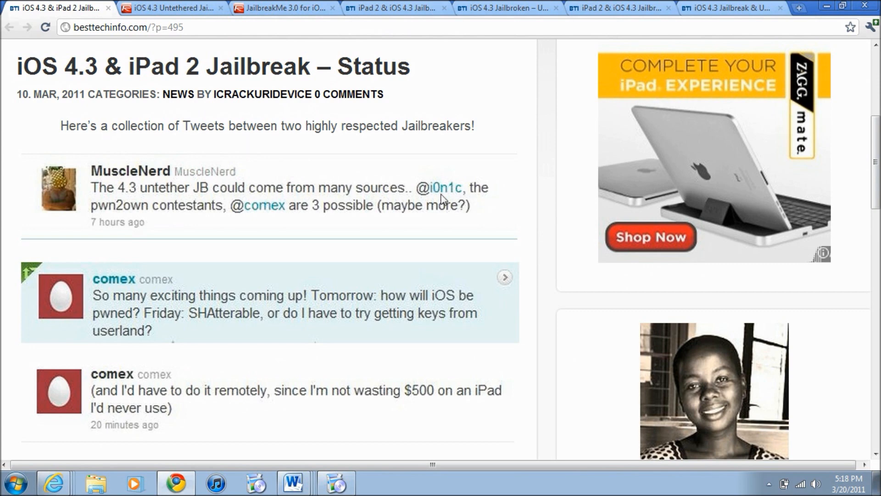
{"action": "mouse_move", "coordinate": [236, 233]}
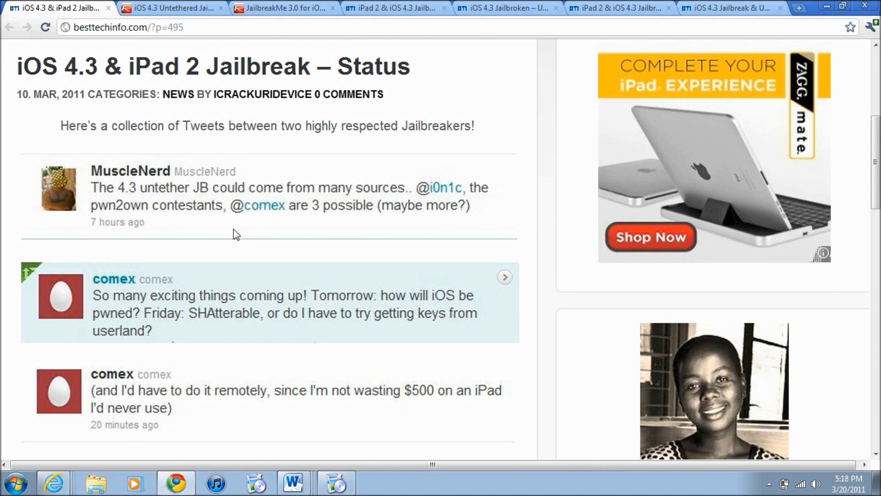
{"action": "mouse_move", "coordinate": [206, 274]}
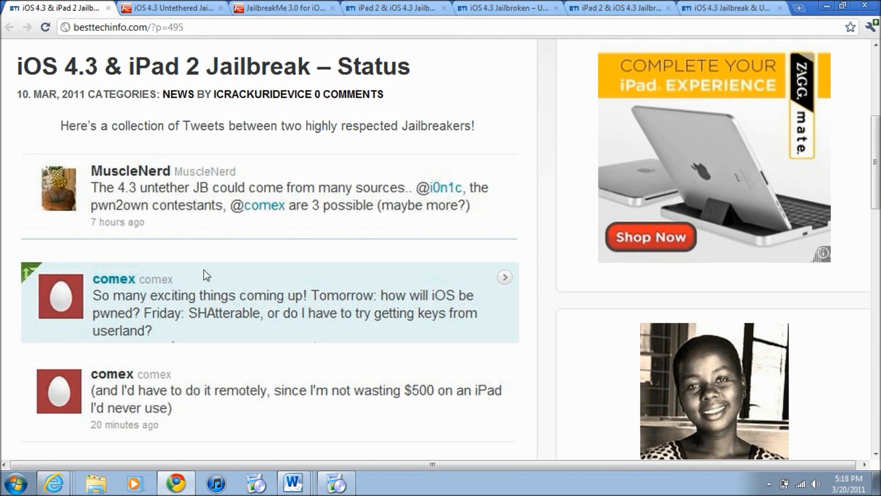
{"action": "scroll", "scroll_direction": "down", "scroll_amount": 3}
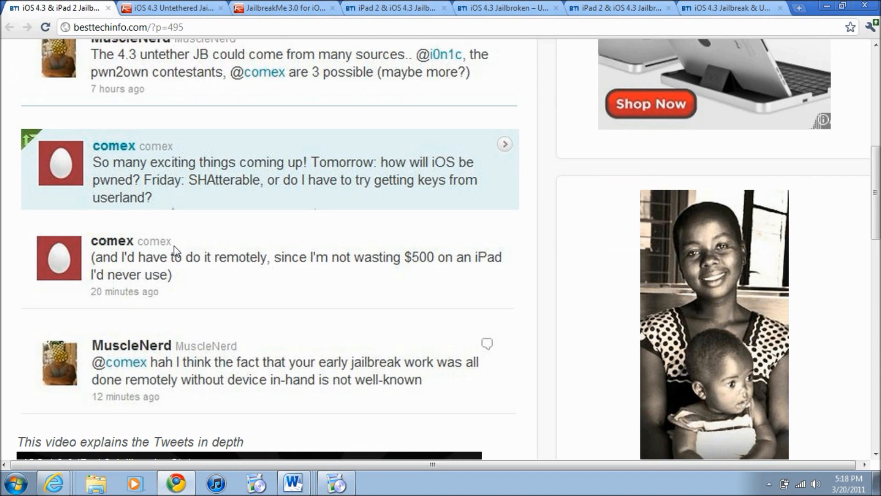
{"action": "mouse_move", "coordinate": [235, 187]}
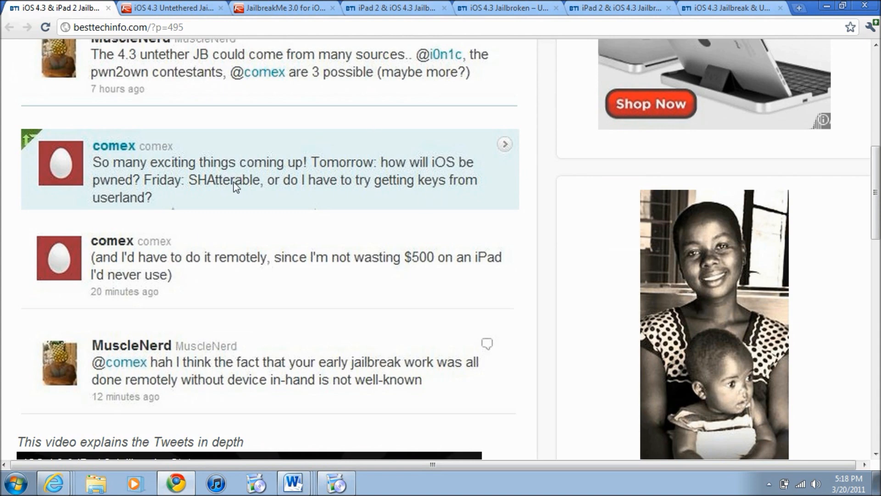
{"action": "mouse_move", "coordinate": [439, 263]}
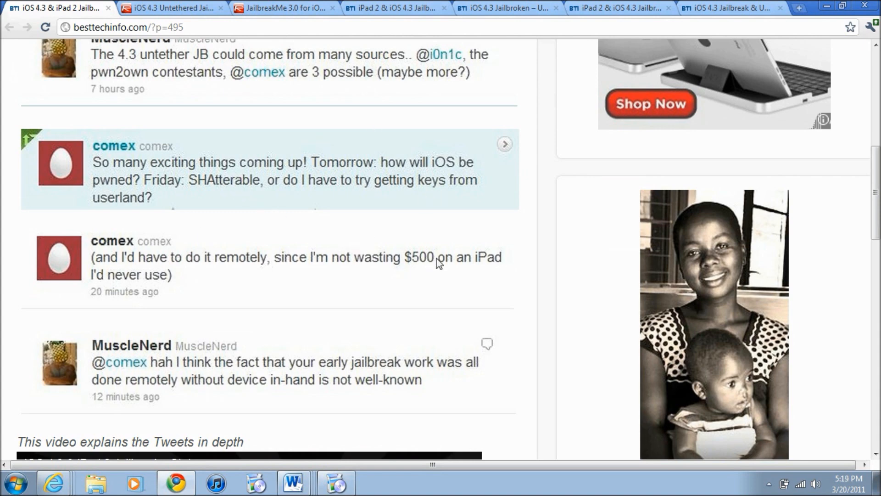
{"action": "mouse_move", "coordinate": [440, 232]}
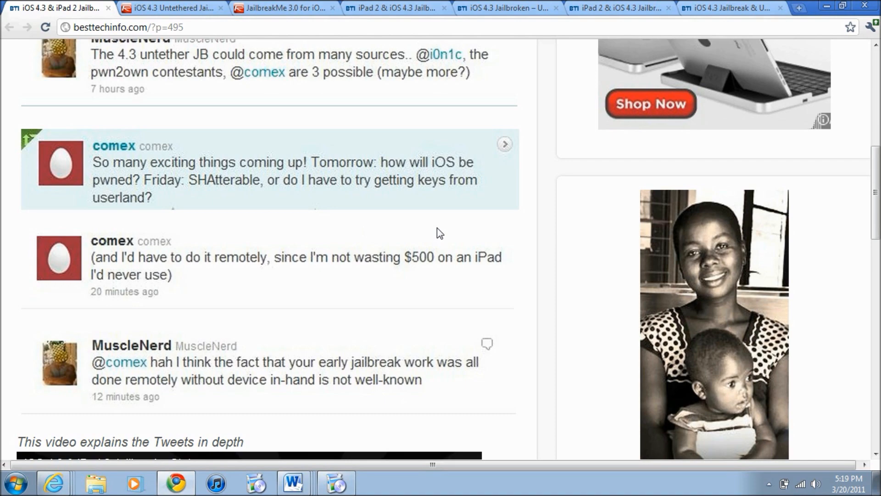
{"action": "scroll", "scroll_direction": "down", "scroll_amount": 3}
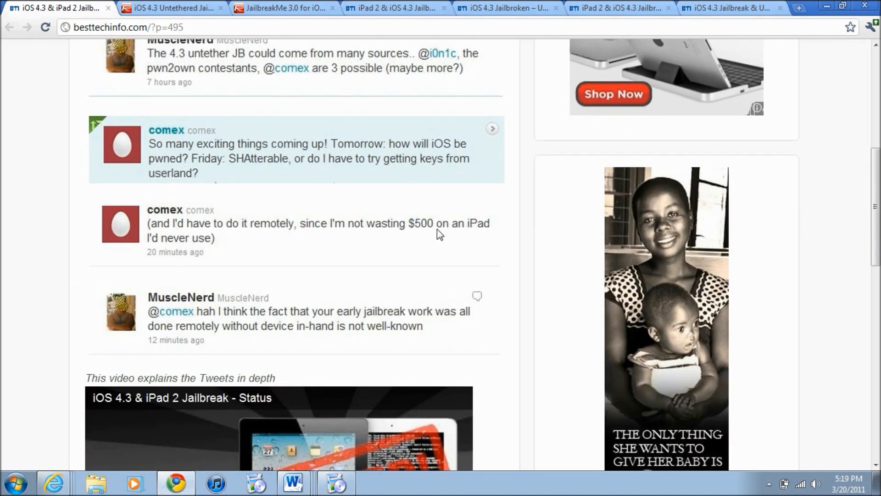
{"action": "scroll", "scroll_direction": "down", "scroll_amount": 3}
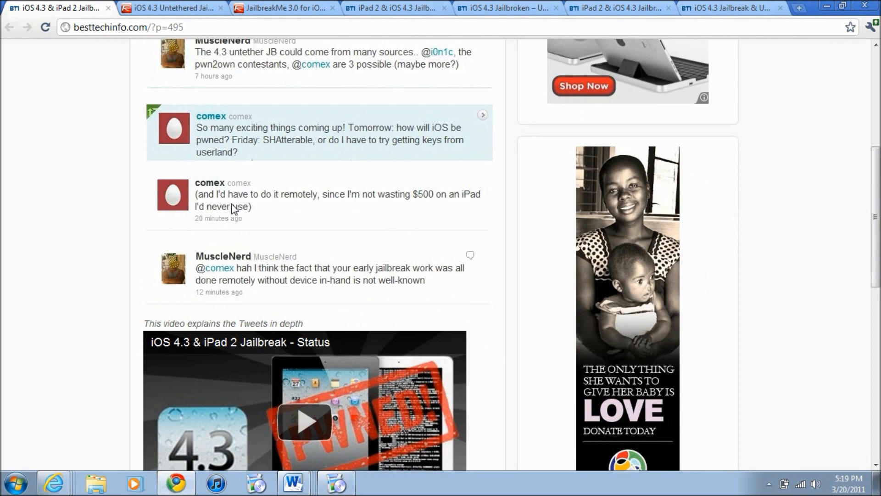
{"action": "mouse_move", "coordinate": [260, 214]}
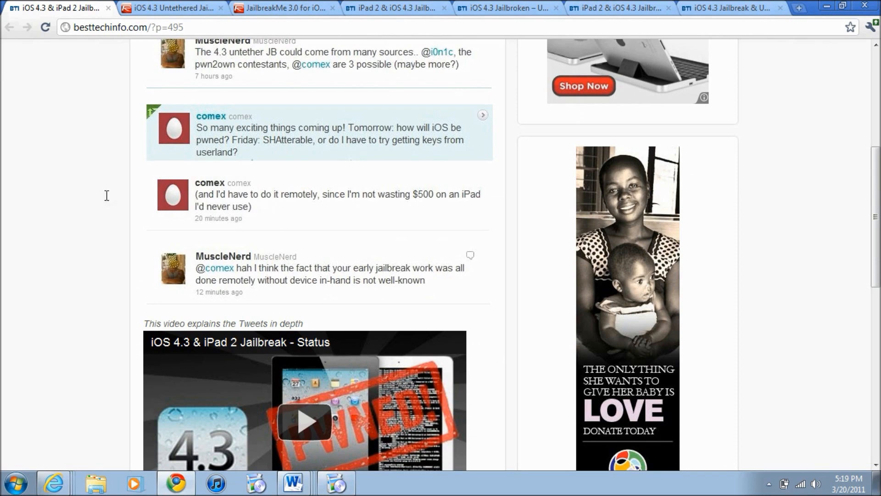
- Switch to the Redmond Pie untethered jailbreak article and scroll to its embedded ALPHA video
{"action": "left_click", "coordinate": [171, 8]}
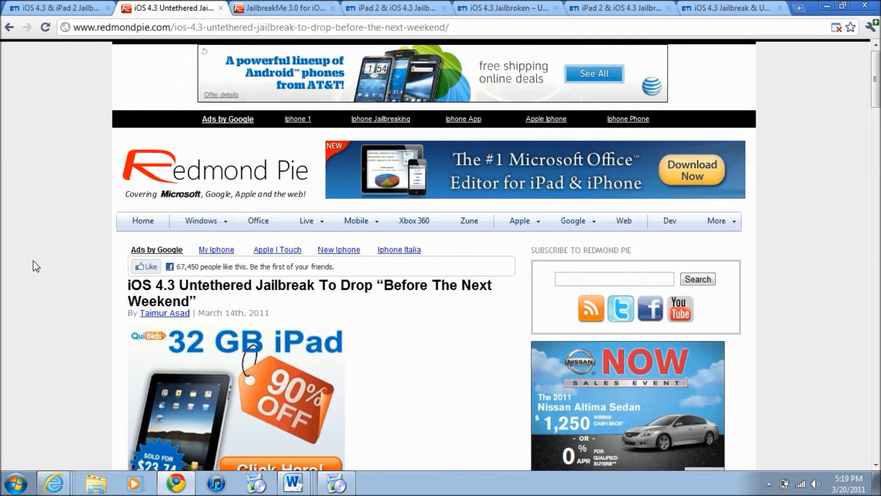
{"action": "scroll", "scroll_direction": "down", "scroll_amount": 3}
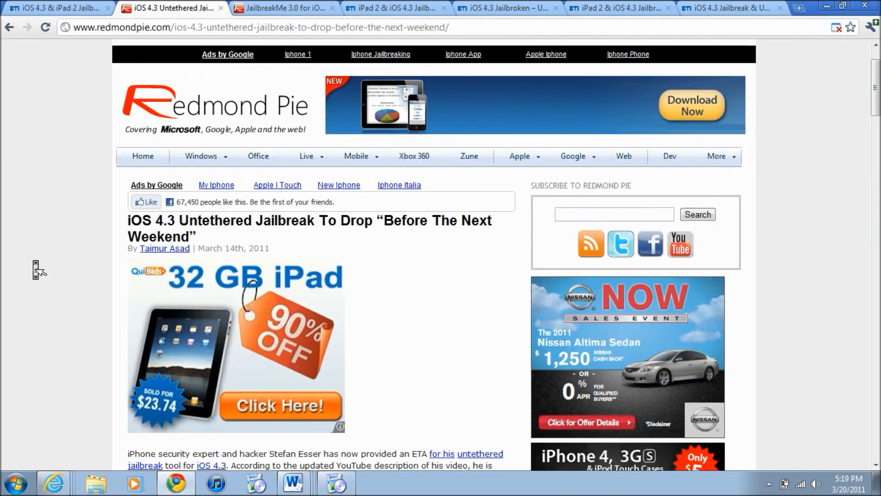
{"action": "scroll", "scroll_direction": "down", "scroll_amount": 3}
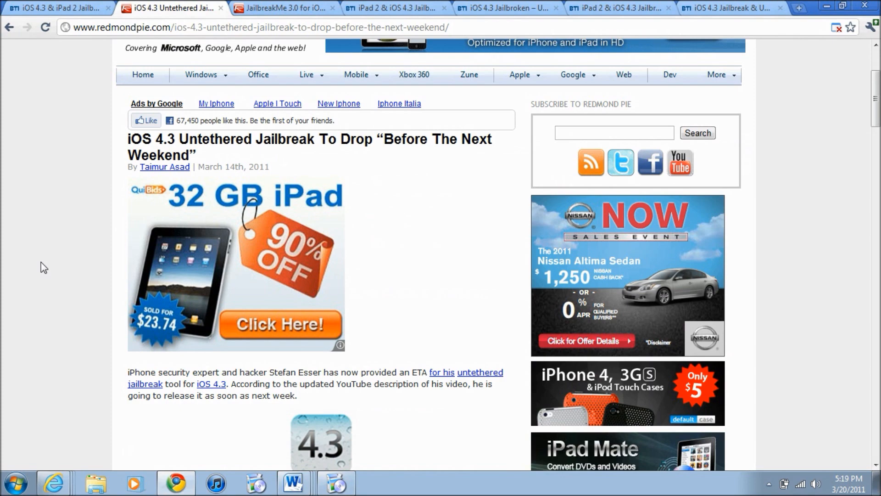
{"action": "mouse_move", "coordinate": [230, 166]}
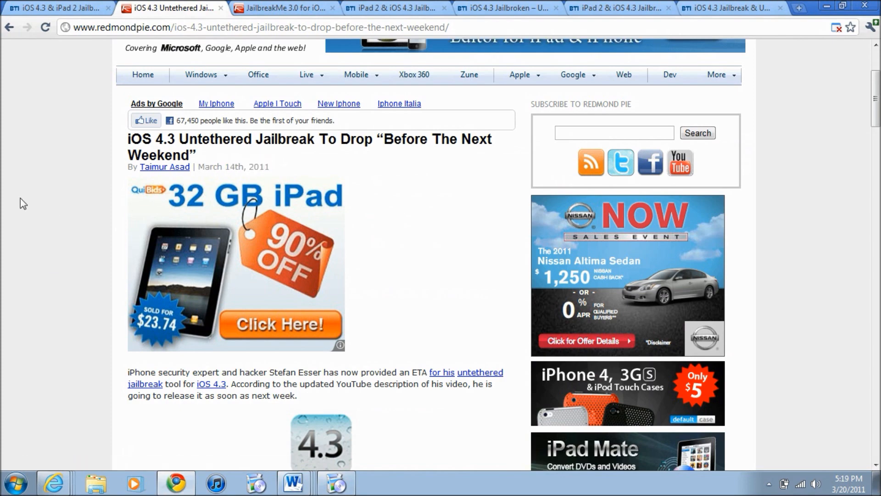
{"action": "scroll", "scroll_direction": "down", "scroll_amount": 3}
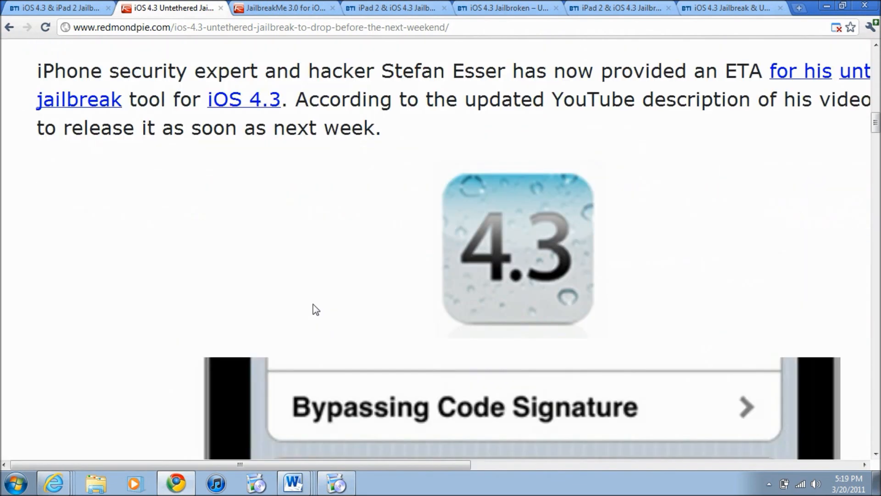
{"action": "scroll", "scroll_direction": "down", "scroll_amount": 3}
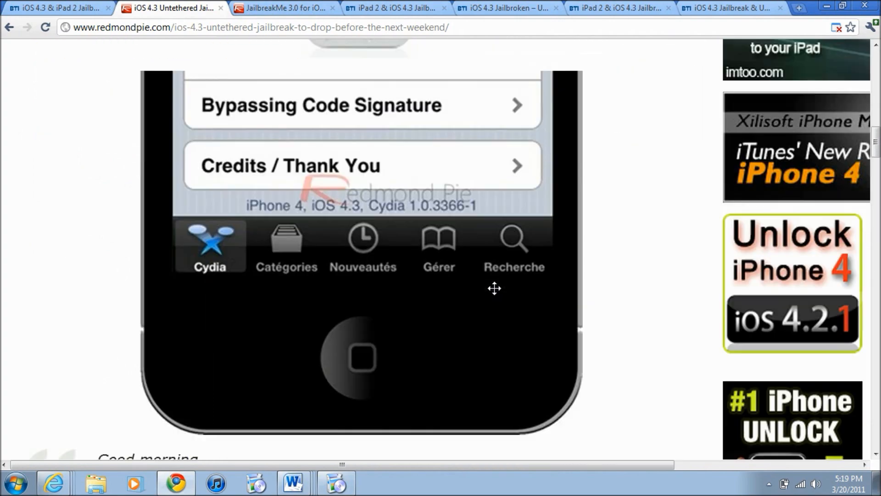
{"action": "scroll", "scroll_direction": "down", "scroll_amount": 3}
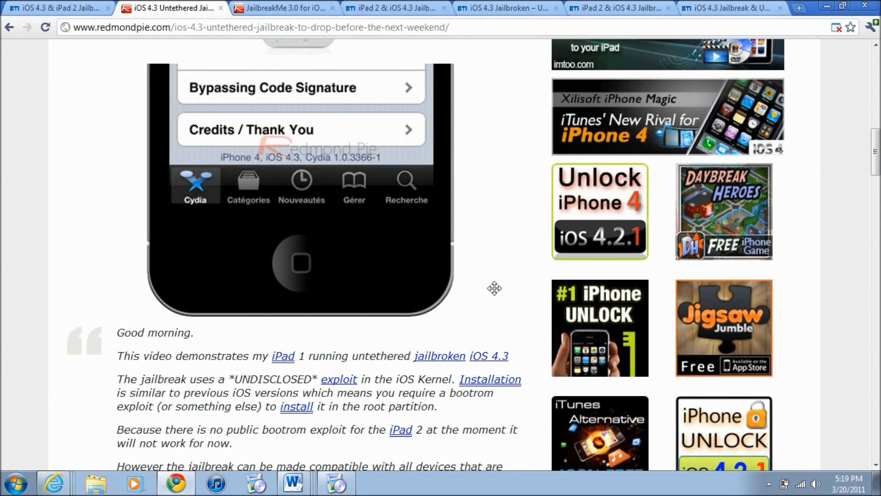
{"action": "scroll", "scroll_direction": "down", "scroll_amount": 3}
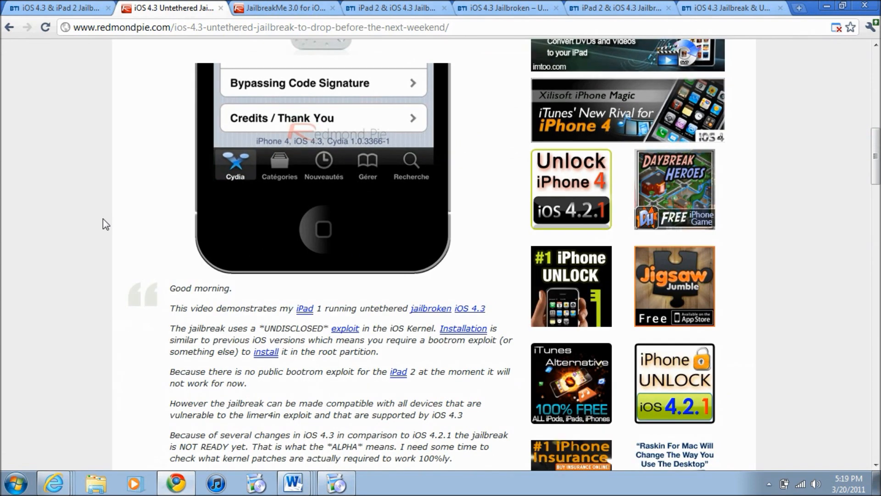
{"action": "scroll", "scroll_direction": "down", "scroll_amount": 3}
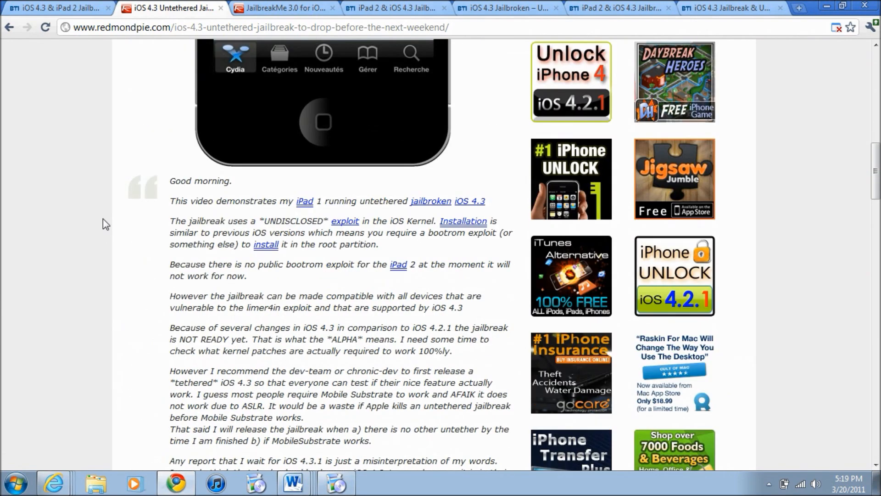
{"action": "scroll", "scroll_direction": "down", "scroll_amount": 3}
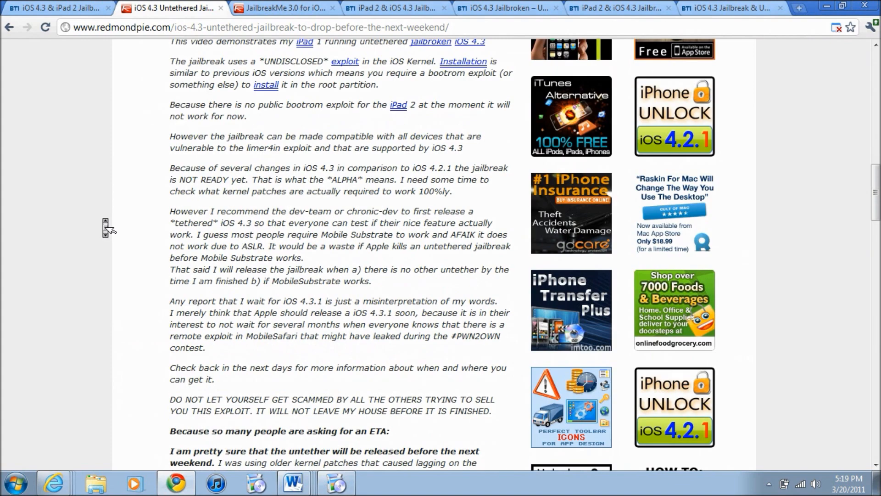
{"action": "scroll", "scroll_direction": "down", "scroll_amount": 3}
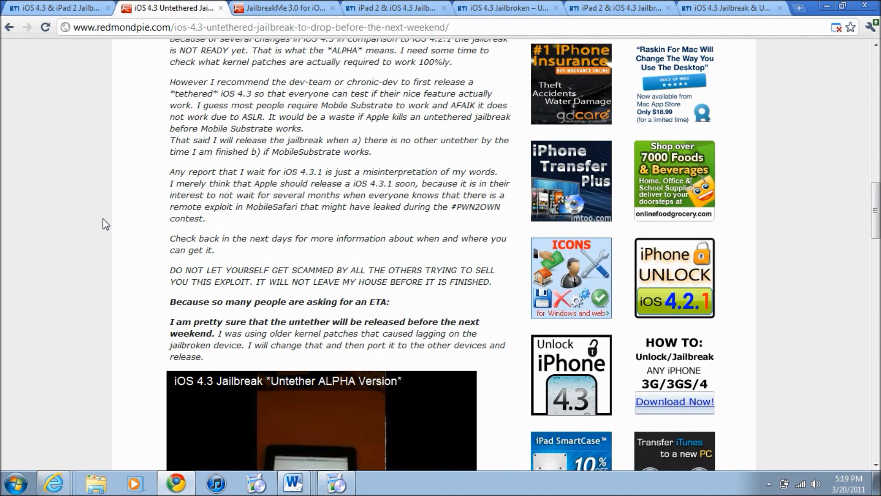
{"action": "scroll", "scroll_direction": "down", "scroll_amount": 3}
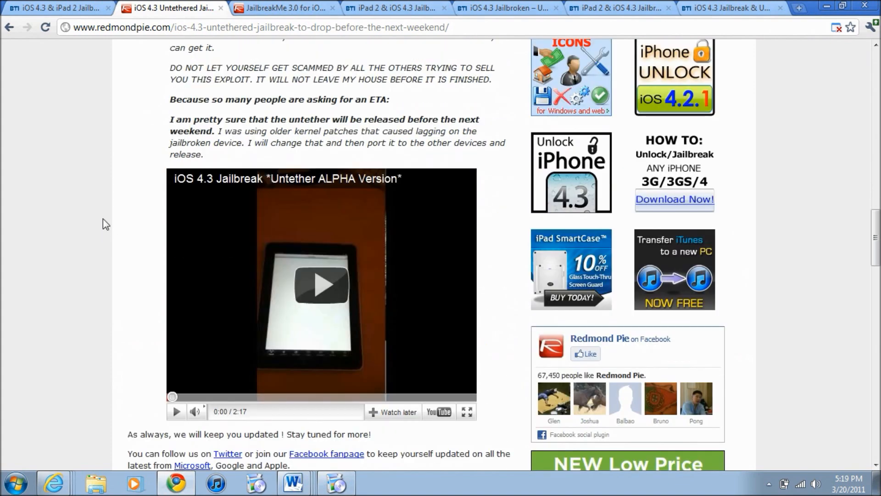
- Play the untether ALPHA demo video muted, skip ahead, and pause it at 1:43
{"action": "left_click", "coordinate": [322, 283]}
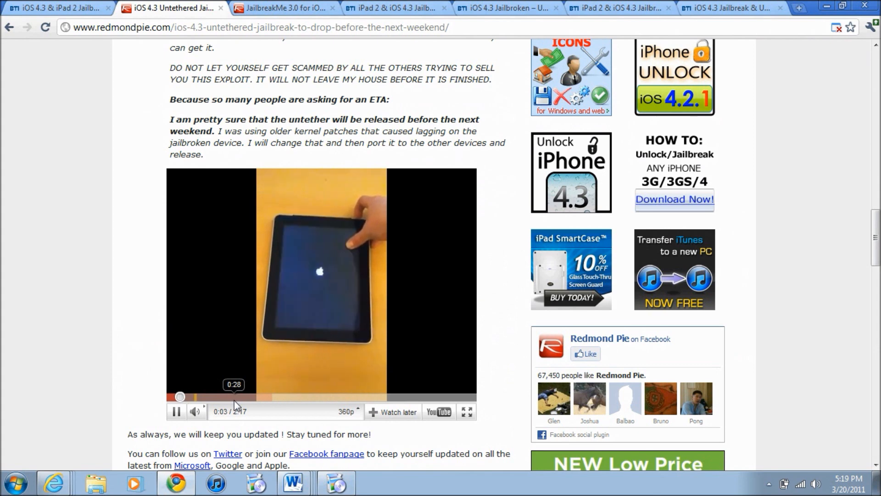
{"action": "left_click", "coordinate": [184, 396]}
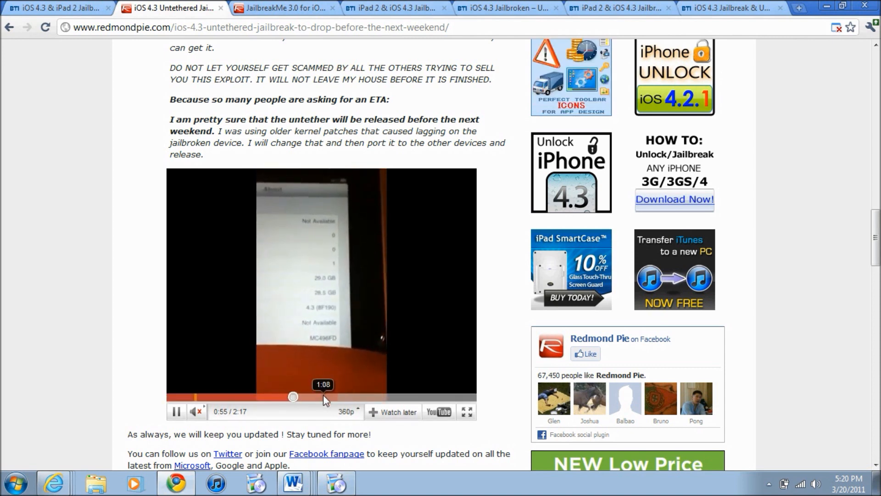
{"action": "left_click_drag", "start_coordinate": [293, 396], "coordinate": [327, 396]}
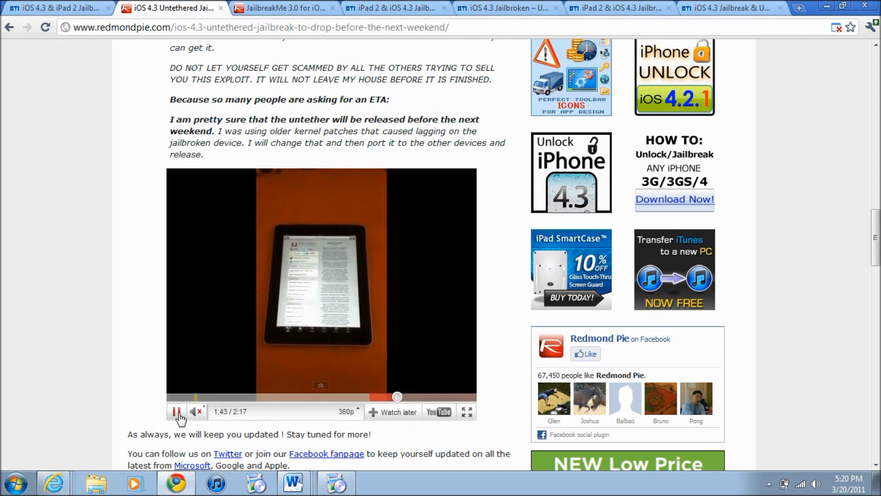
{"action": "left_click", "coordinate": [177, 411]}
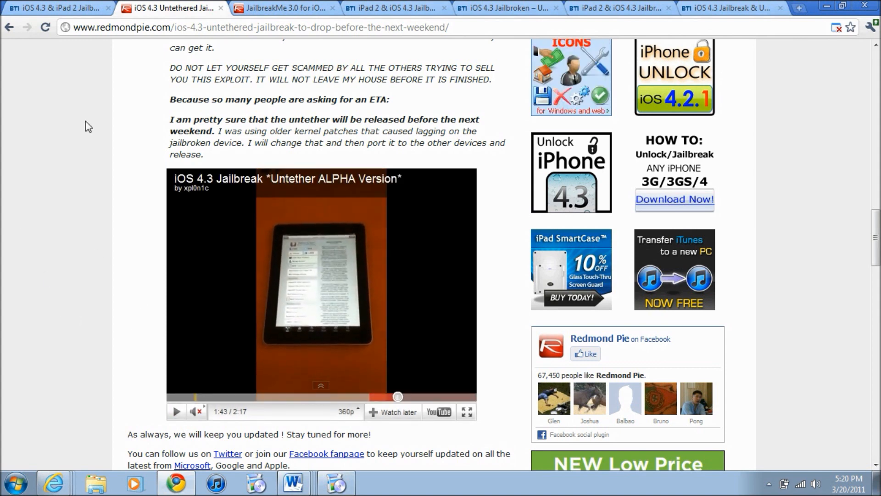
- Switch to the JailbreakMe 3.0 article and read past Comex's tweet to the 'Sit tight' image
{"action": "left_click", "coordinate": [284, 9]}
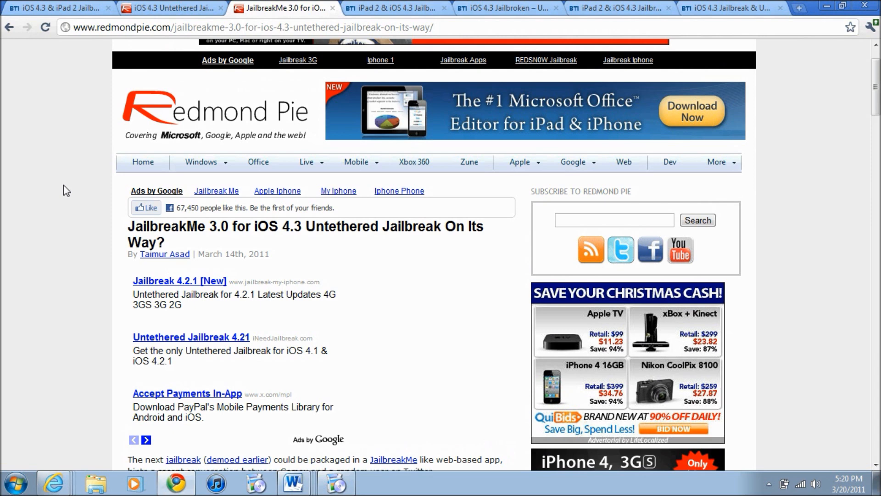
{"action": "scroll", "scroll_direction": "down", "scroll_amount": 3}
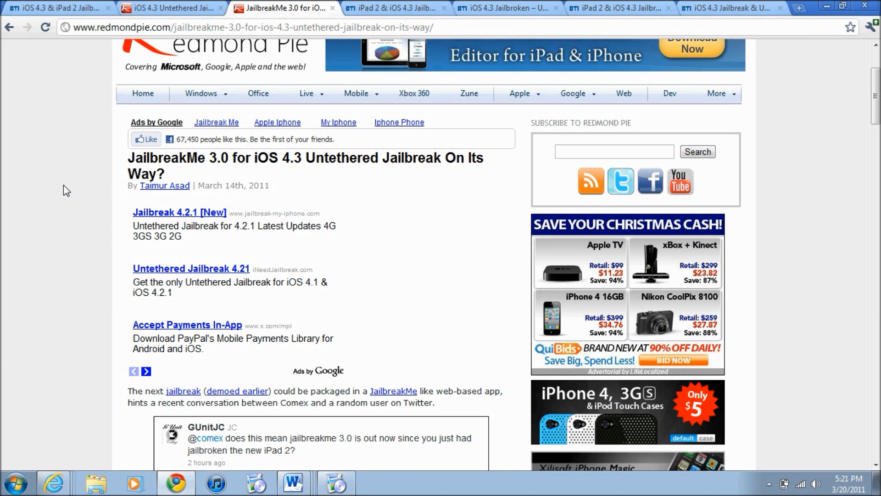
{"action": "mouse_move", "coordinate": [61, 204]}
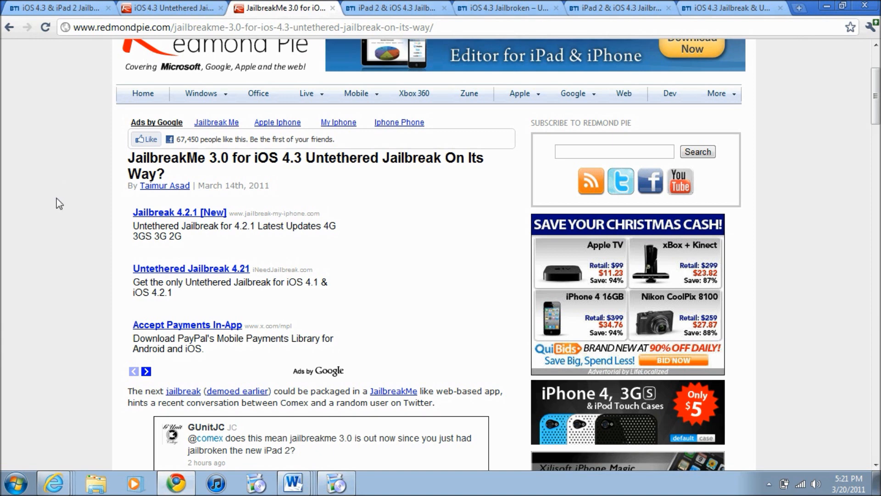
{"action": "mouse_move", "coordinate": [41, 186]}
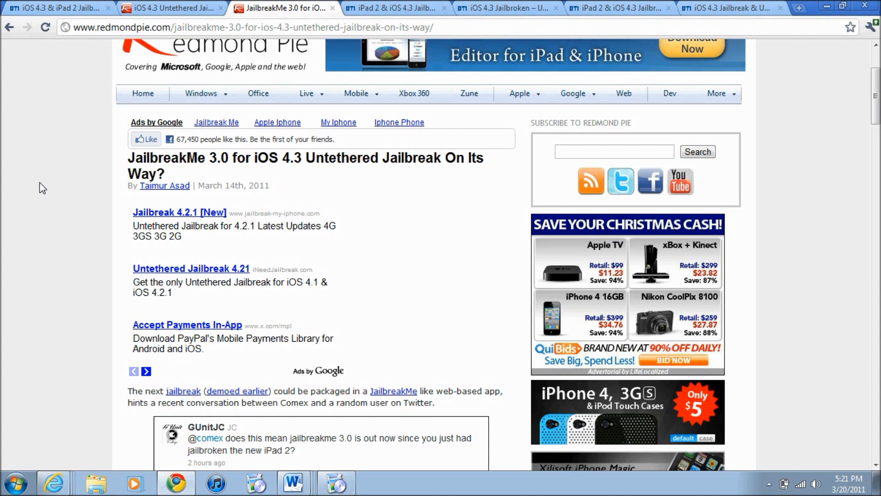
{"action": "scroll", "scroll_direction": "down", "scroll_amount": 3}
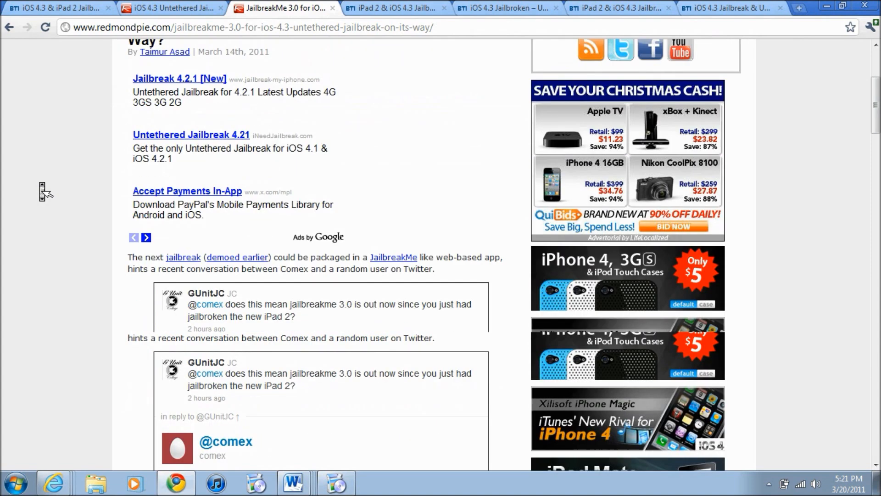
{"action": "scroll", "scroll_direction": "down", "scroll_amount": 3}
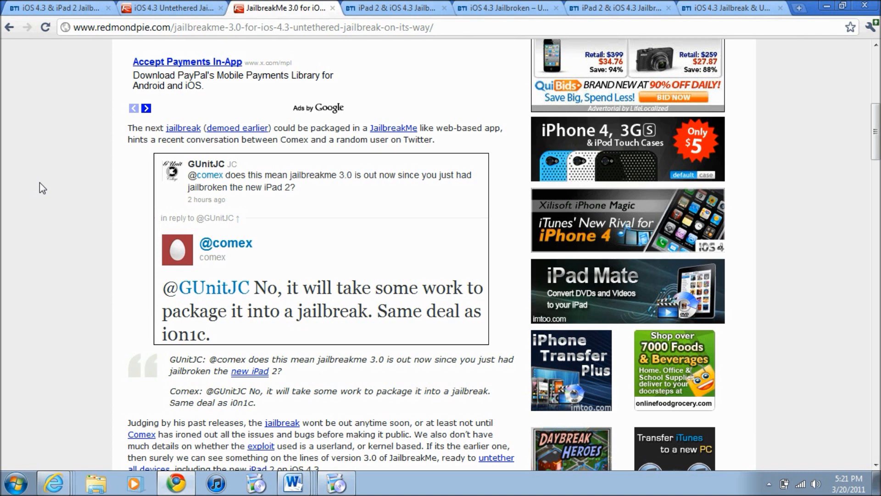
{"action": "mouse_move", "coordinate": [217, 264]}
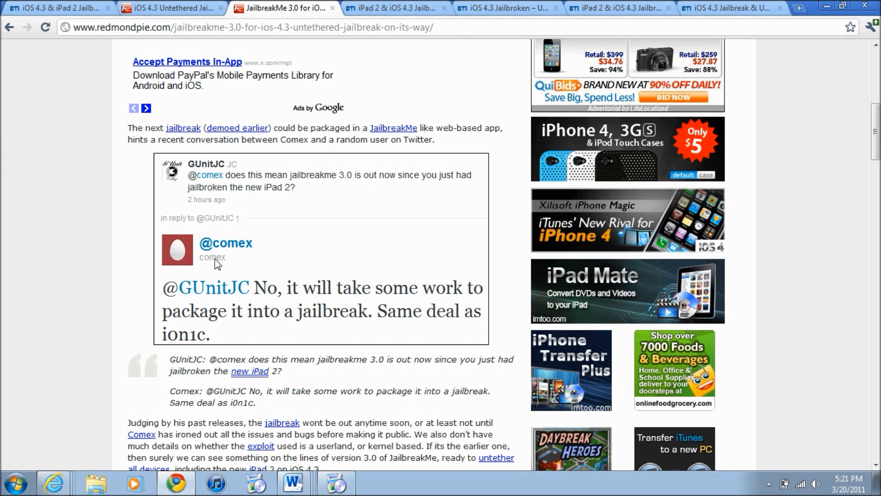
{"action": "mouse_move", "coordinate": [221, 315]}
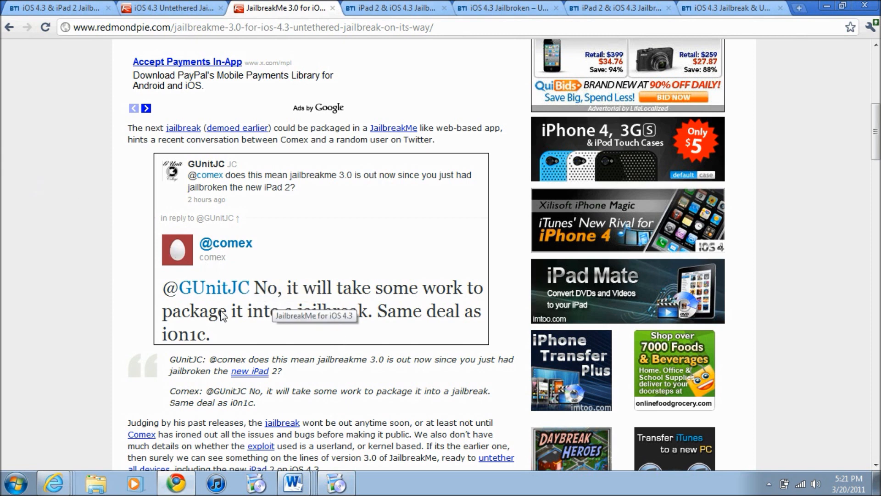
{"action": "mouse_move", "coordinate": [108, 283]}
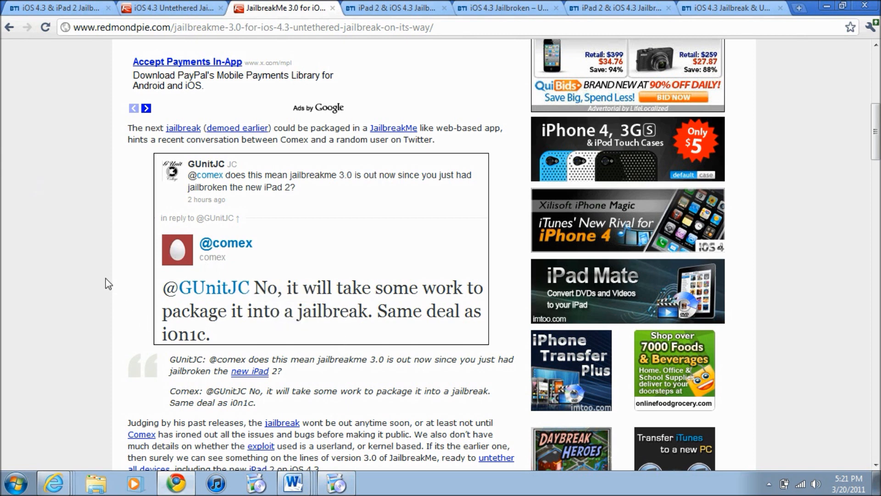
{"action": "scroll", "scroll_direction": "down", "scroll_amount": 3}
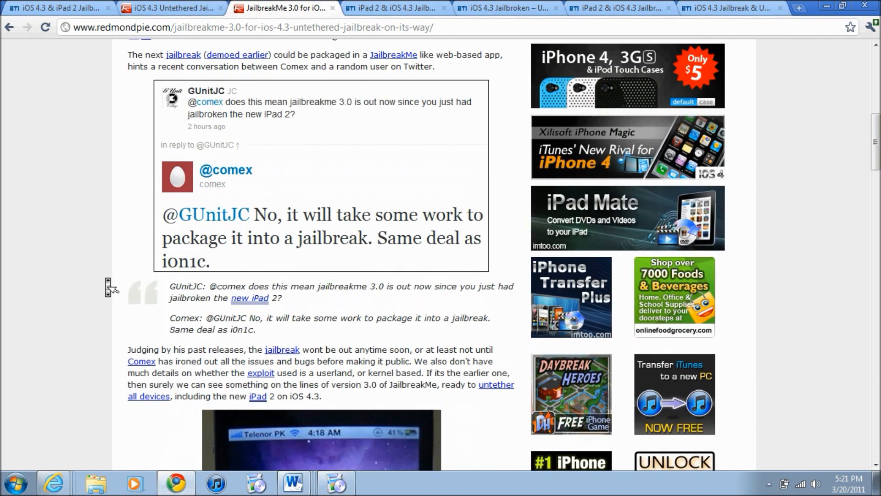
{"action": "scroll", "scroll_direction": "down", "scroll_amount": 3}
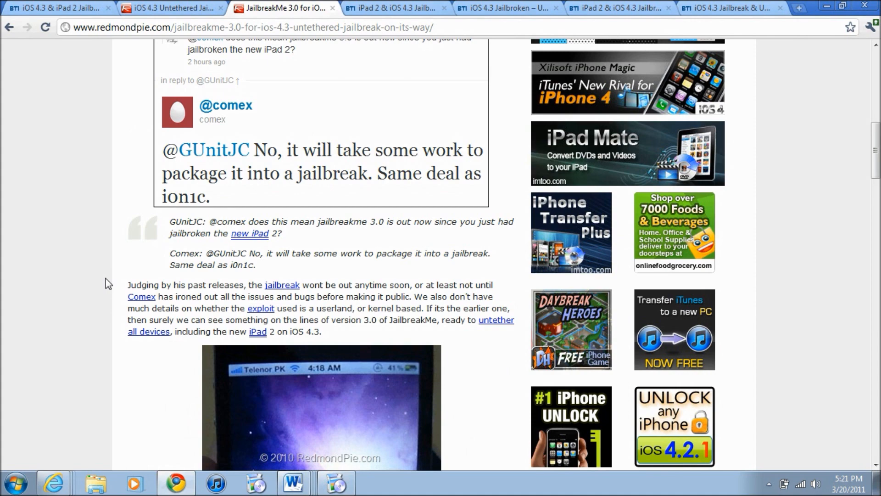
{"action": "scroll", "scroll_direction": "down", "scroll_amount": 3}
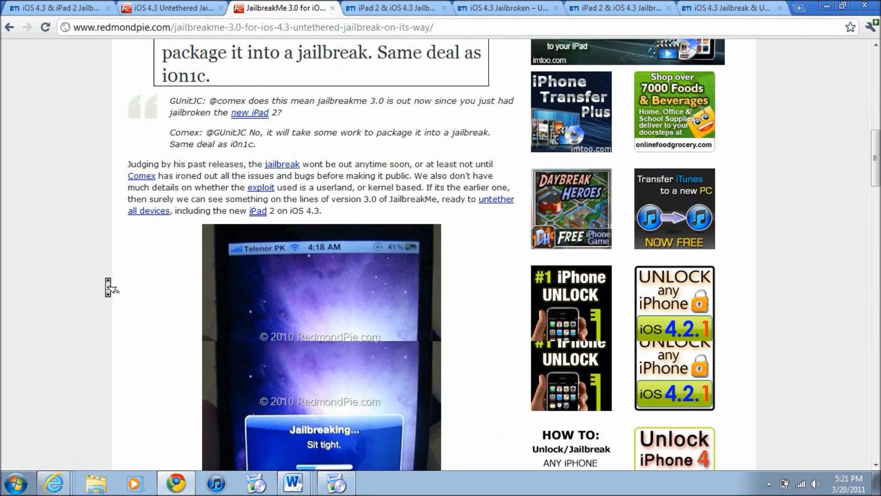
{"action": "scroll", "scroll_direction": "down", "scroll_amount": 3}
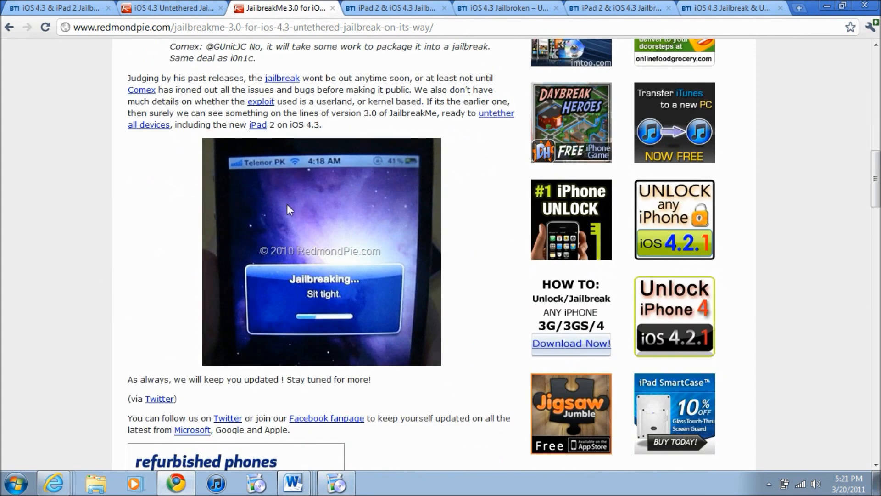
{"action": "mouse_move", "coordinate": [14, 284]}
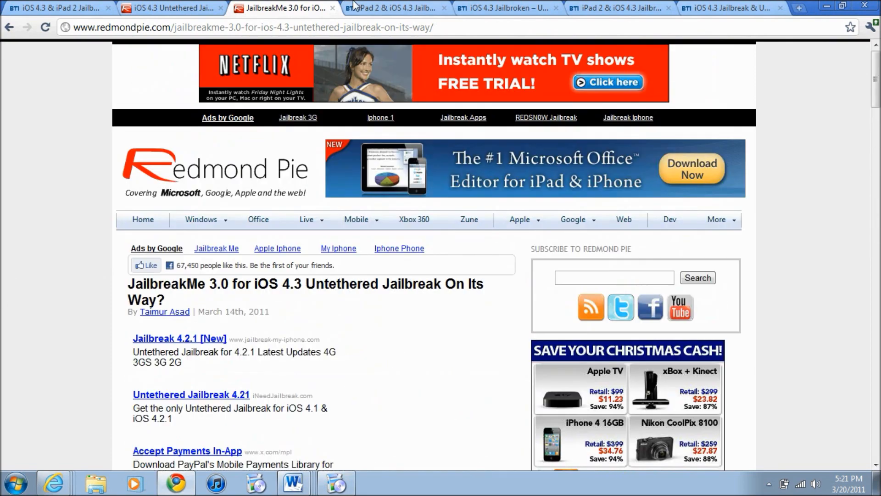
- Switch to the iPad 2 & iOS 4.3 Jailbroken post and read past its tweets to the comments
{"action": "left_click", "coordinate": [397, 8]}
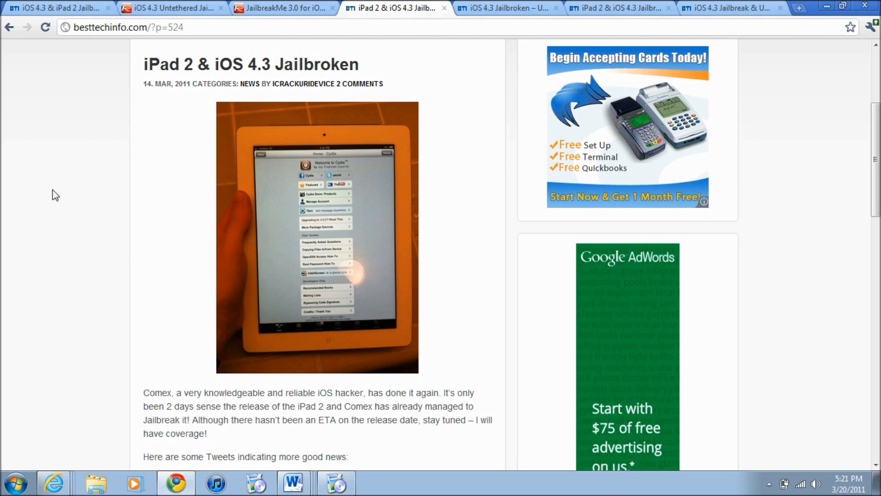
{"action": "mouse_move", "coordinate": [77, 202]}
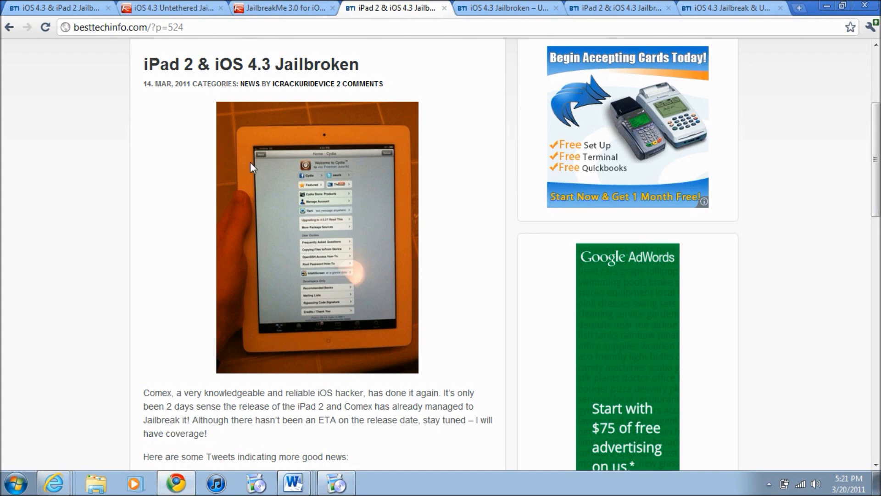
{"action": "mouse_move", "coordinate": [270, 221]}
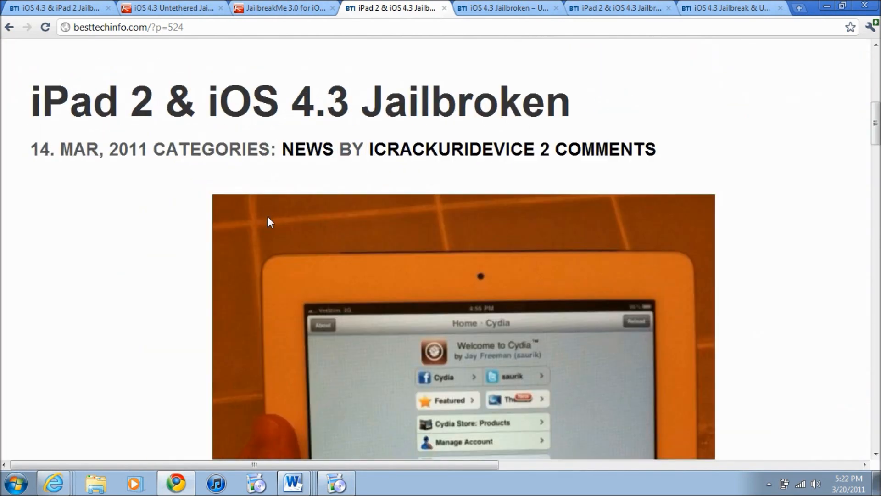
{"action": "scroll", "scroll_direction": "down", "scroll_amount": 3}
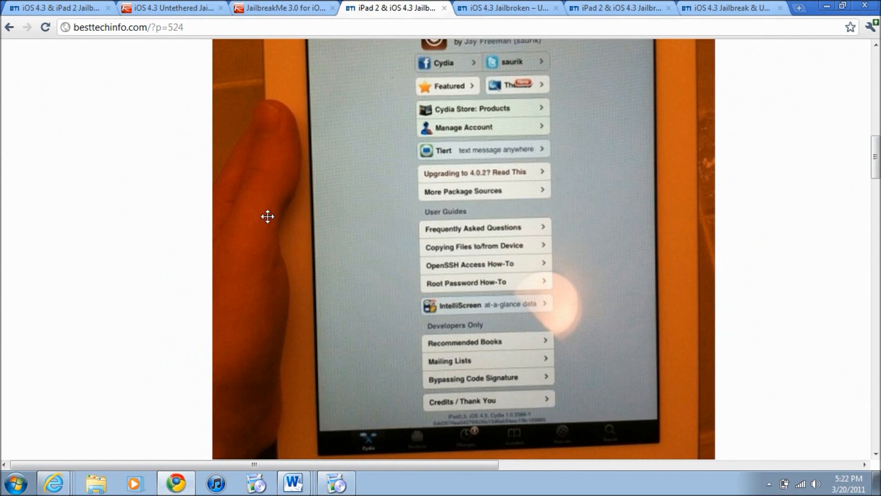
{"action": "scroll", "scroll_direction": "down", "scroll_amount": 3}
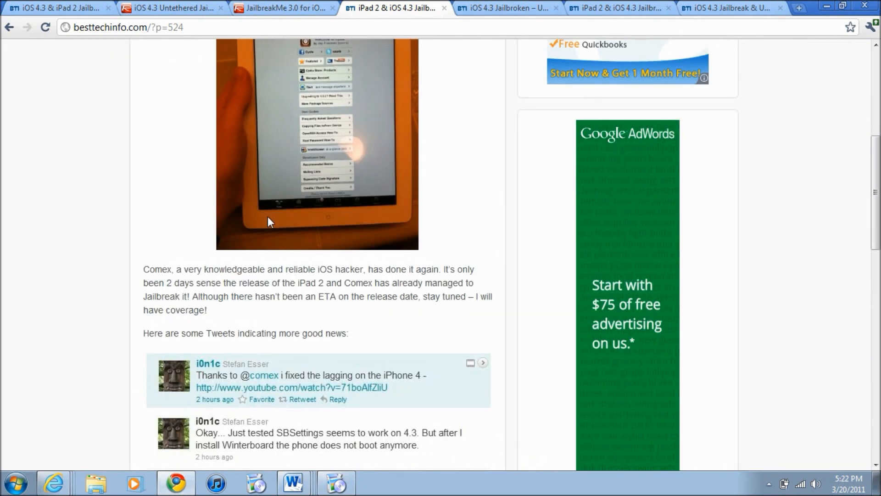
{"action": "scroll", "scroll_direction": "down", "scroll_amount": 3}
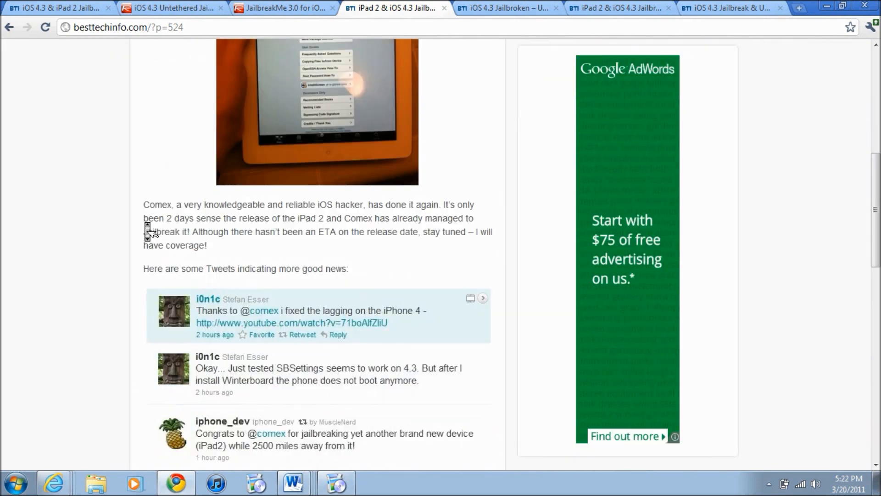
{"action": "scroll", "scroll_direction": "down", "scroll_amount": 3}
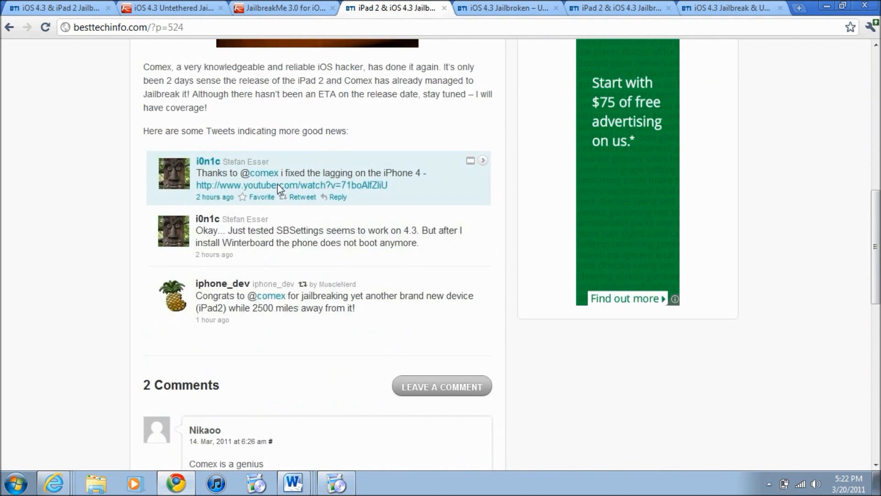
{"action": "mouse_move", "coordinate": [56, 174]}
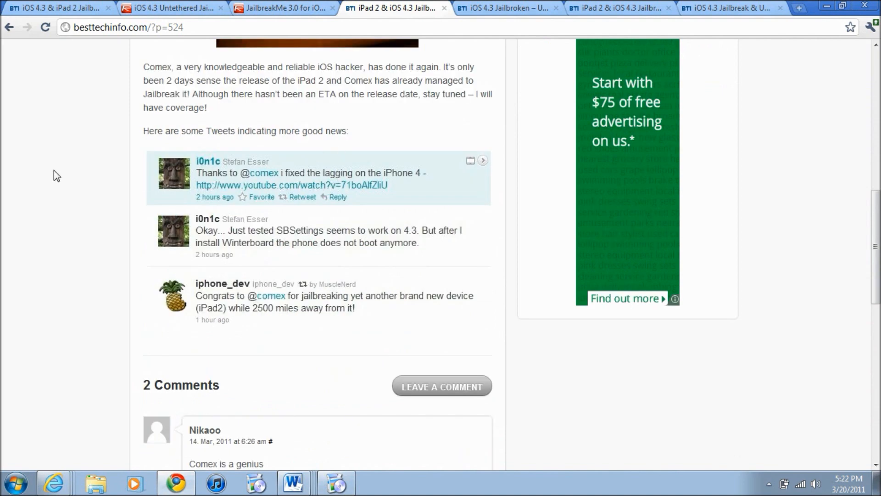
{"action": "mouse_move", "coordinate": [199, 286]}
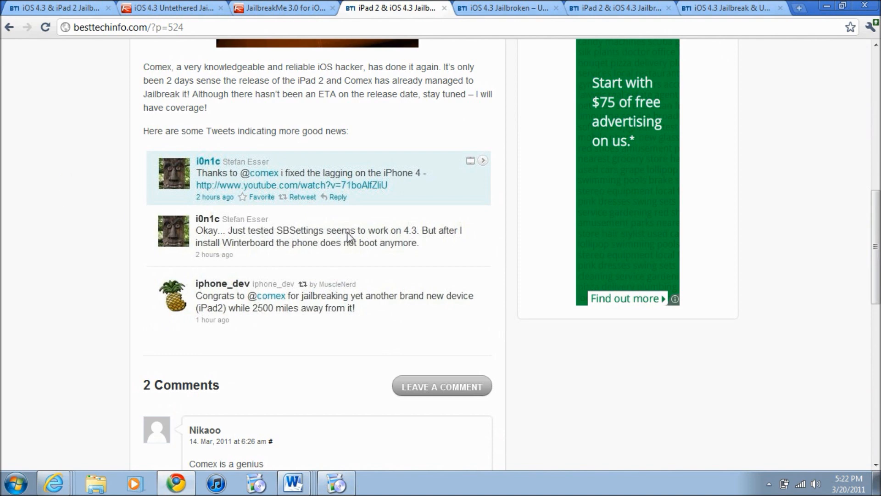
{"action": "mouse_move", "coordinate": [42, 192]}
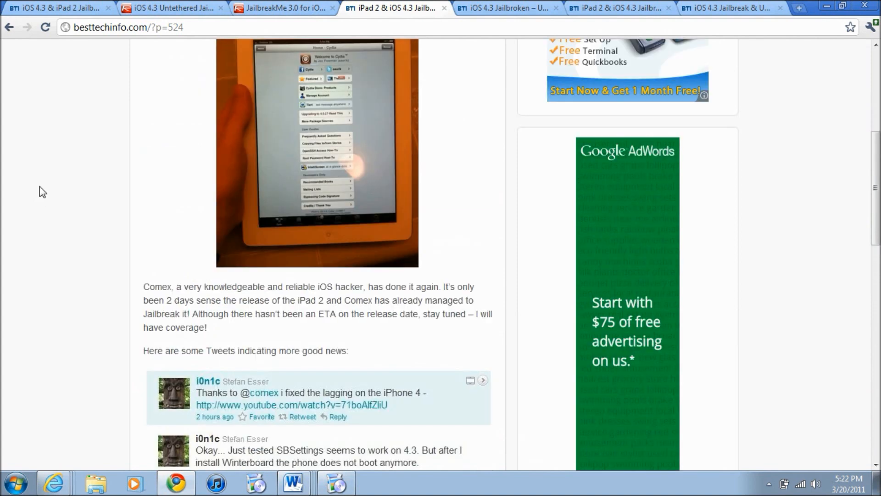
{"action": "mouse_move", "coordinate": [505, 7]}
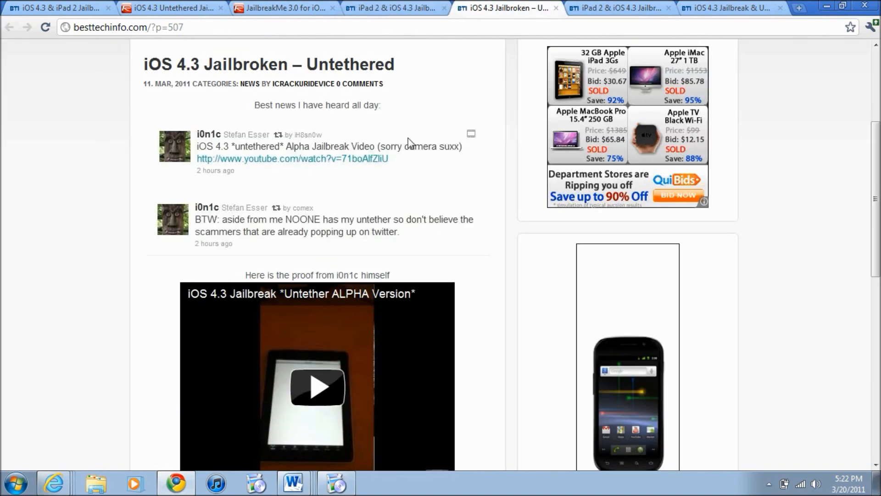
- Switch to the iOS 4.3 Jailbreak & Unlock release info post and read down to its reply form
{"action": "left_click", "coordinate": [731, 9]}
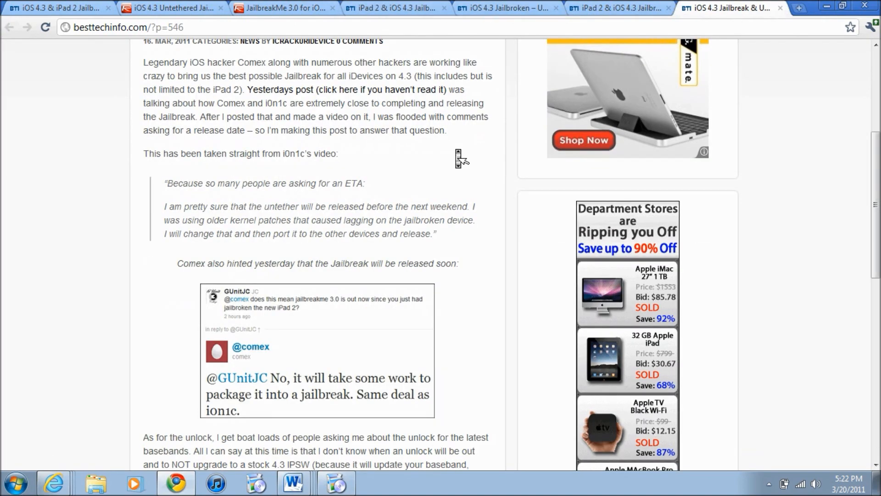
{"action": "scroll", "scroll_direction": "down", "scroll_amount": 3}
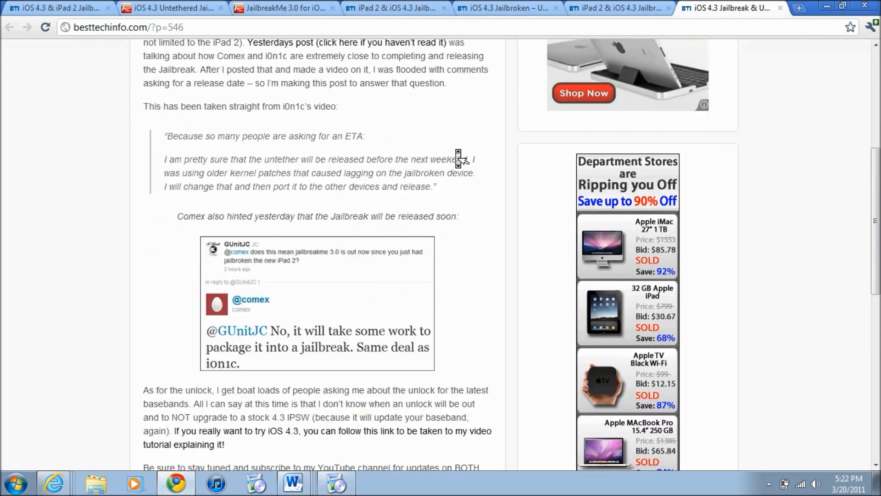
{"action": "scroll", "scroll_direction": "up", "scroll_amount": 3}
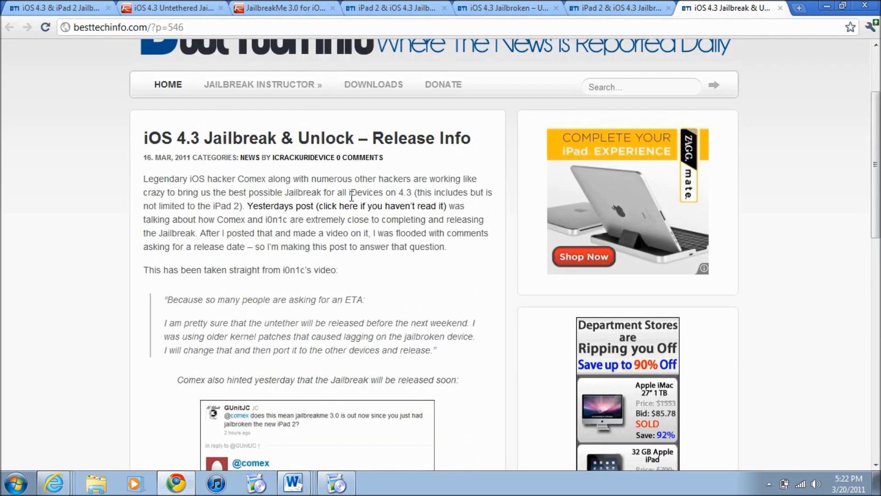
{"action": "scroll", "scroll_direction": "down", "scroll_amount": 3}
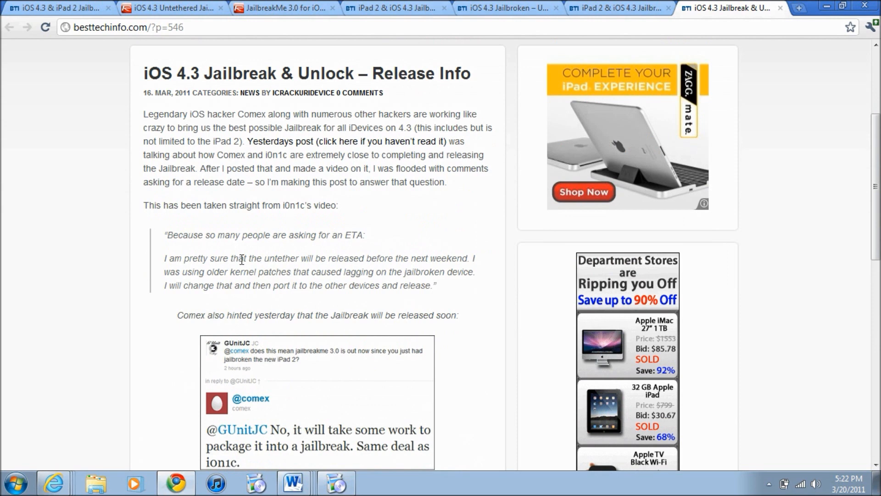
{"action": "mouse_move", "coordinate": [458, 284]}
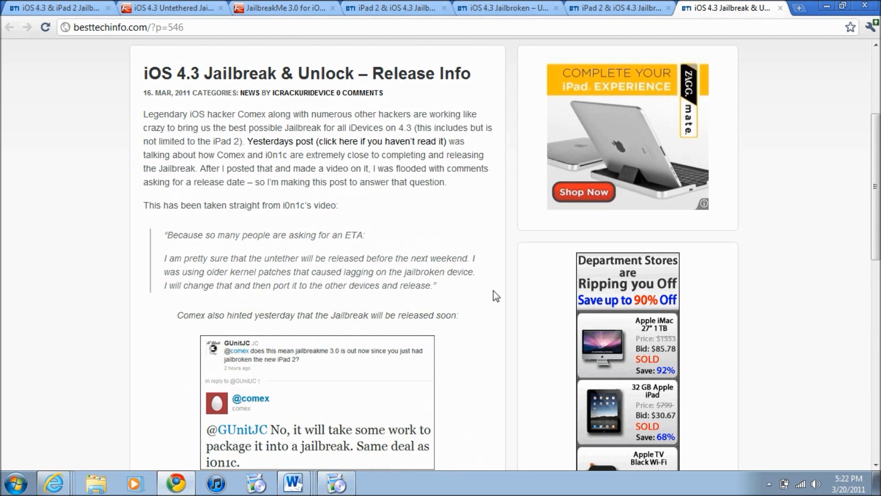
{"action": "mouse_move", "coordinate": [496, 302]}
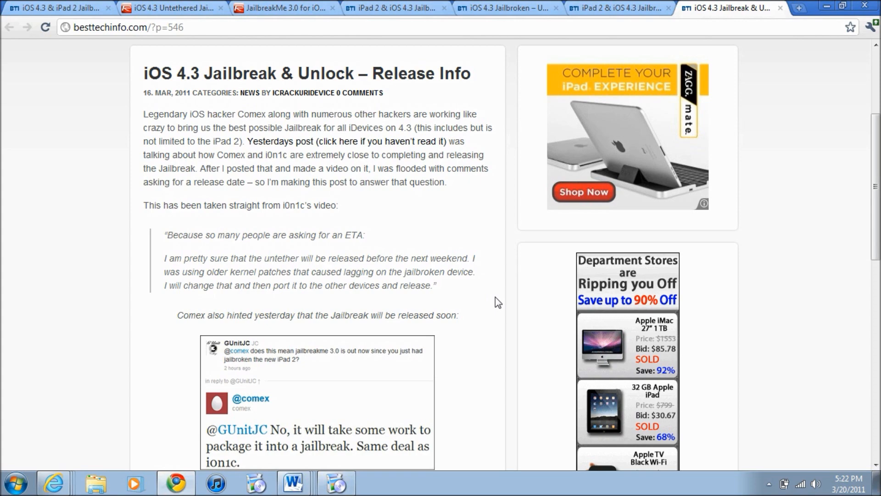
{"action": "scroll", "scroll_direction": "down", "scroll_amount": 3}
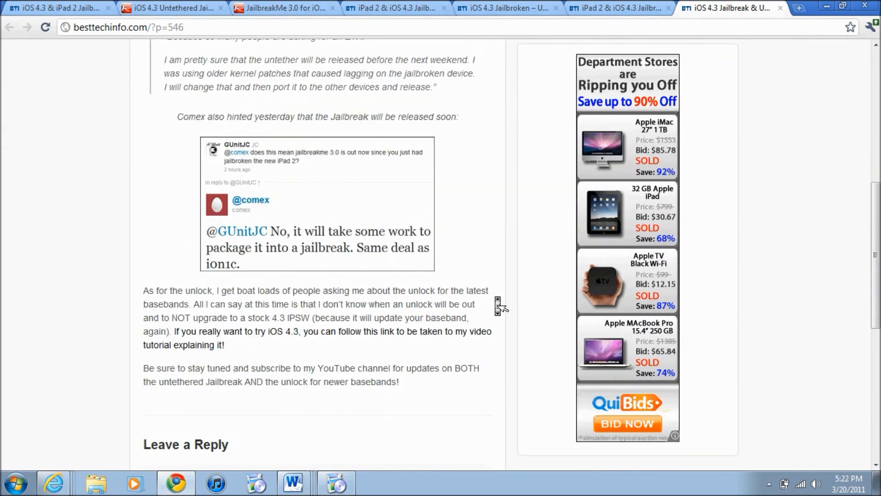
{"action": "scroll", "scroll_direction": "down", "scroll_amount": 3}
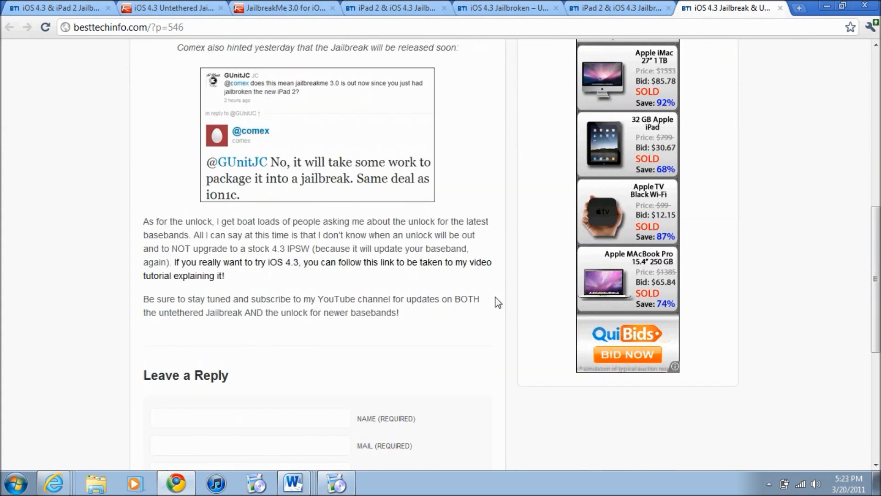
{"action": "mouse_move", "coordinate": [721, 181]}
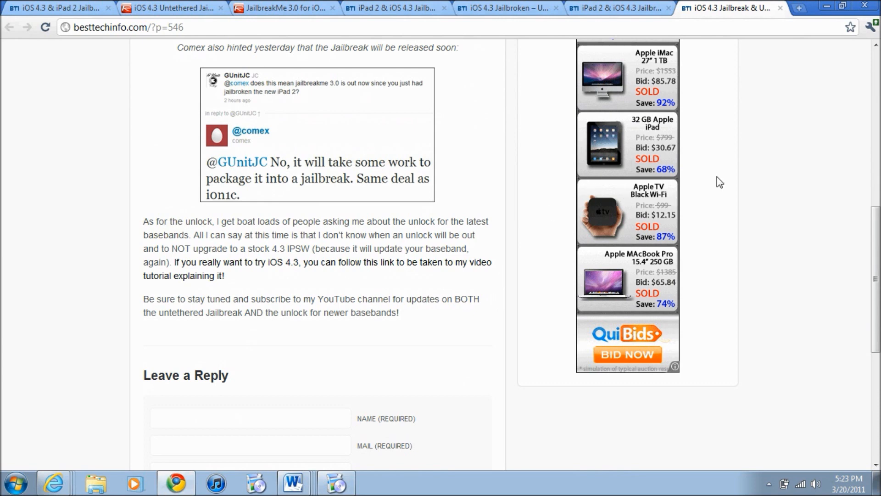
{"action": "mouse_move", "coordinate": [756, 140]}
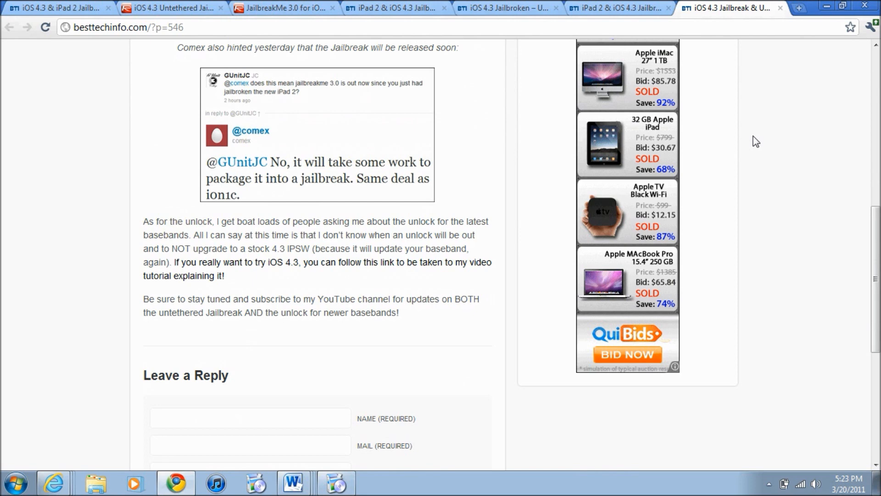
{"action": "scroll", "scroll_direction": "up", "scroll_amount": 3}
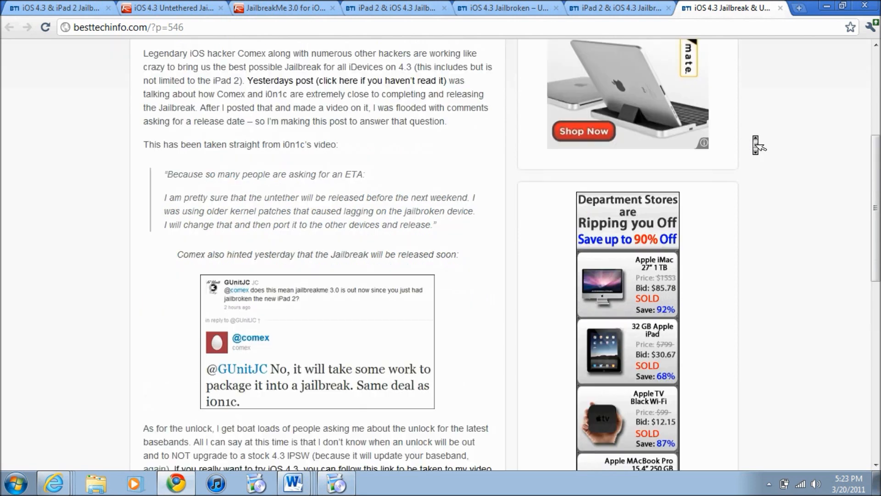
{"action": "mouse_move", "coordinate": [771, 112]}
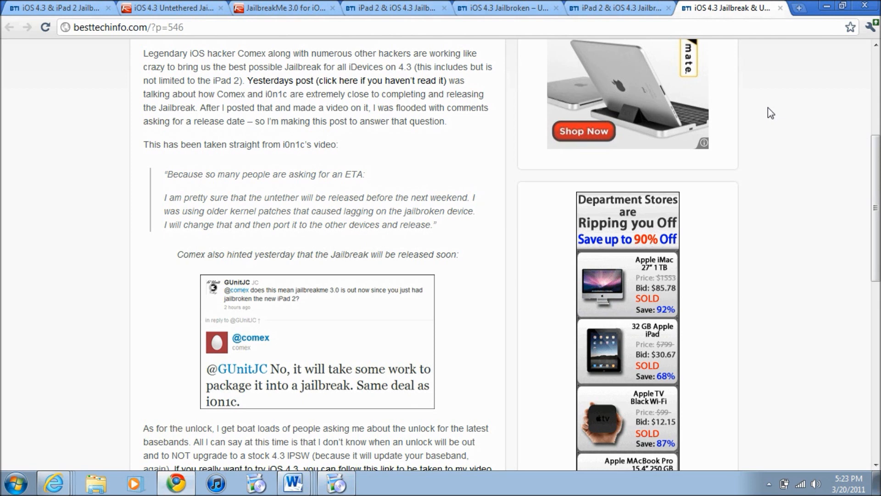
{"action": "mouse_move", "coordinate": [755, 149]}
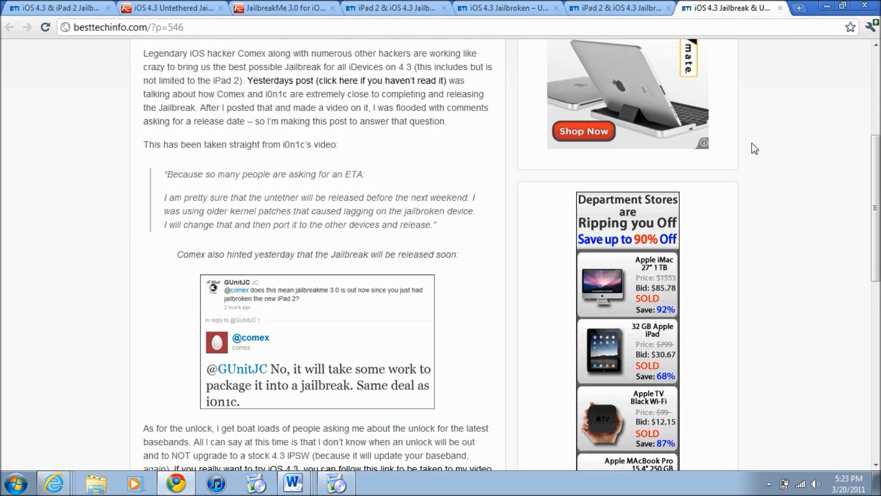
{"action": "mouse_move", "coordinate": [750, 147]}
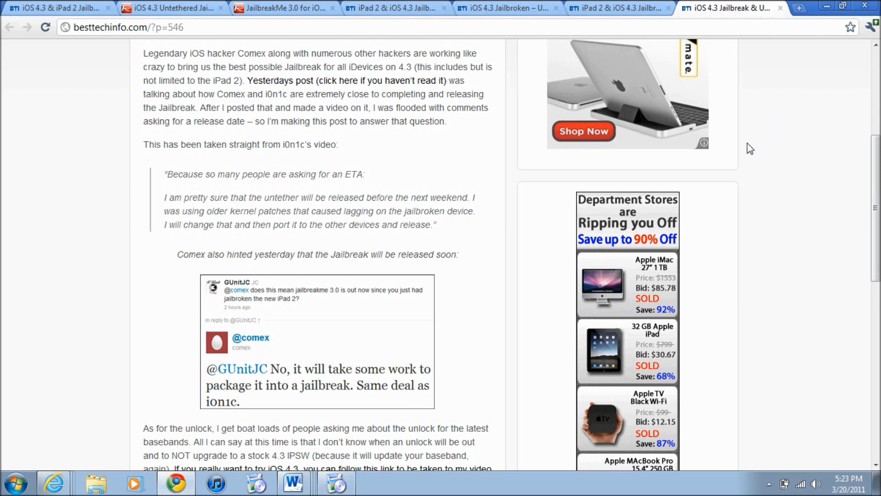